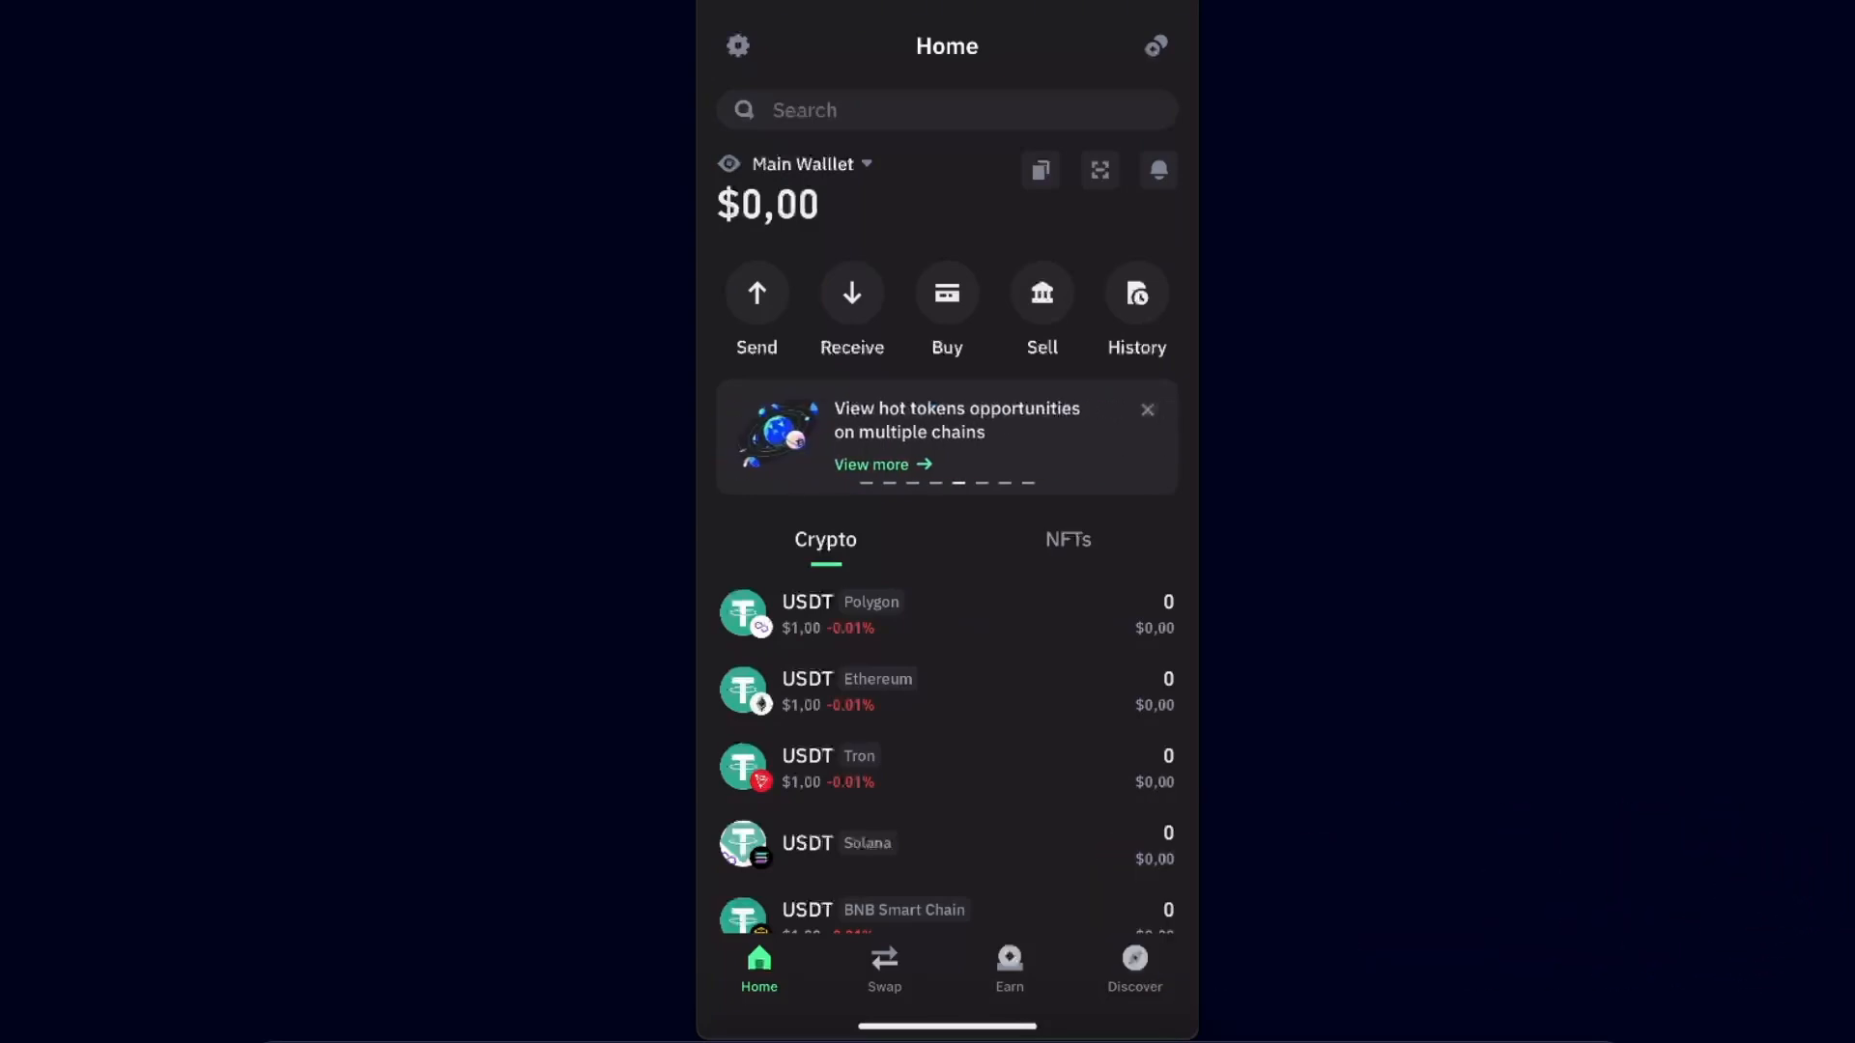
- Open the wUSDT (SPL) token page from the Home tab's Crypto list
scroll("down", 3)
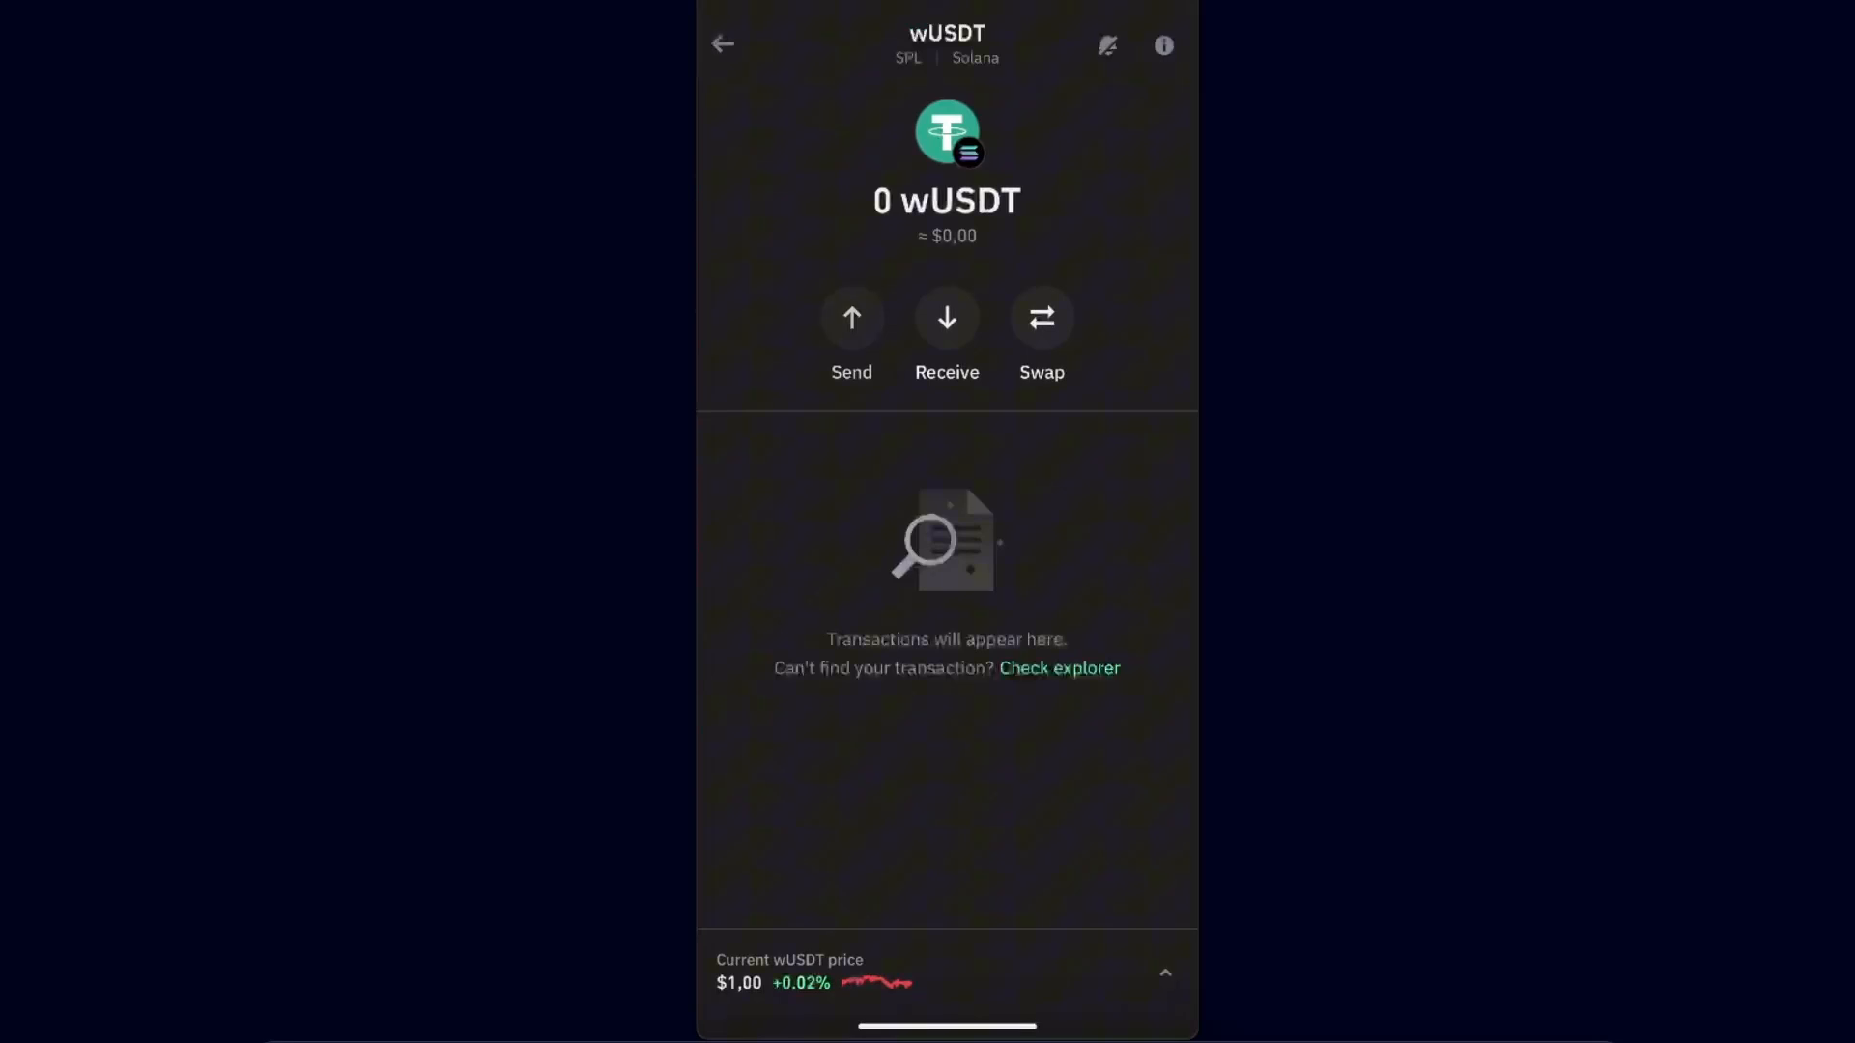
- Start a wUSDT send from the wallet, then switch over to the Bitget exchange
left_click(850, 317)
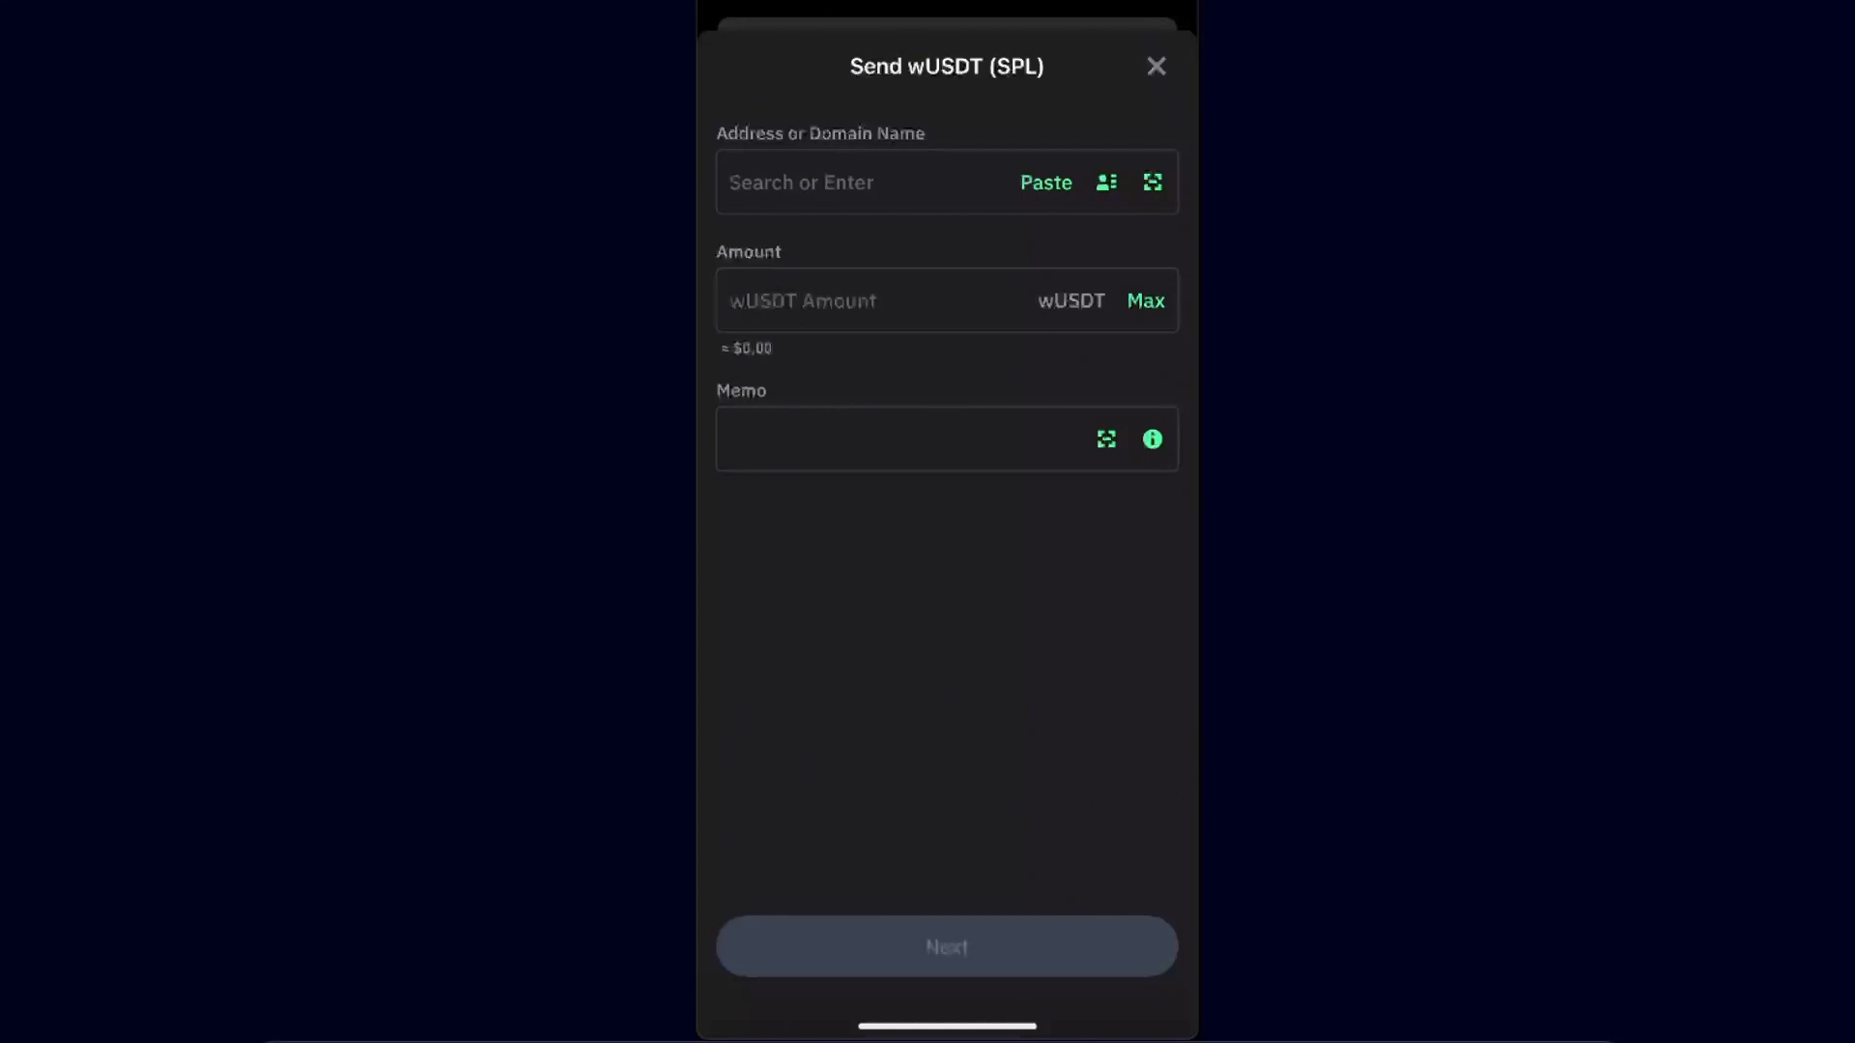
left_click(1155, 66)
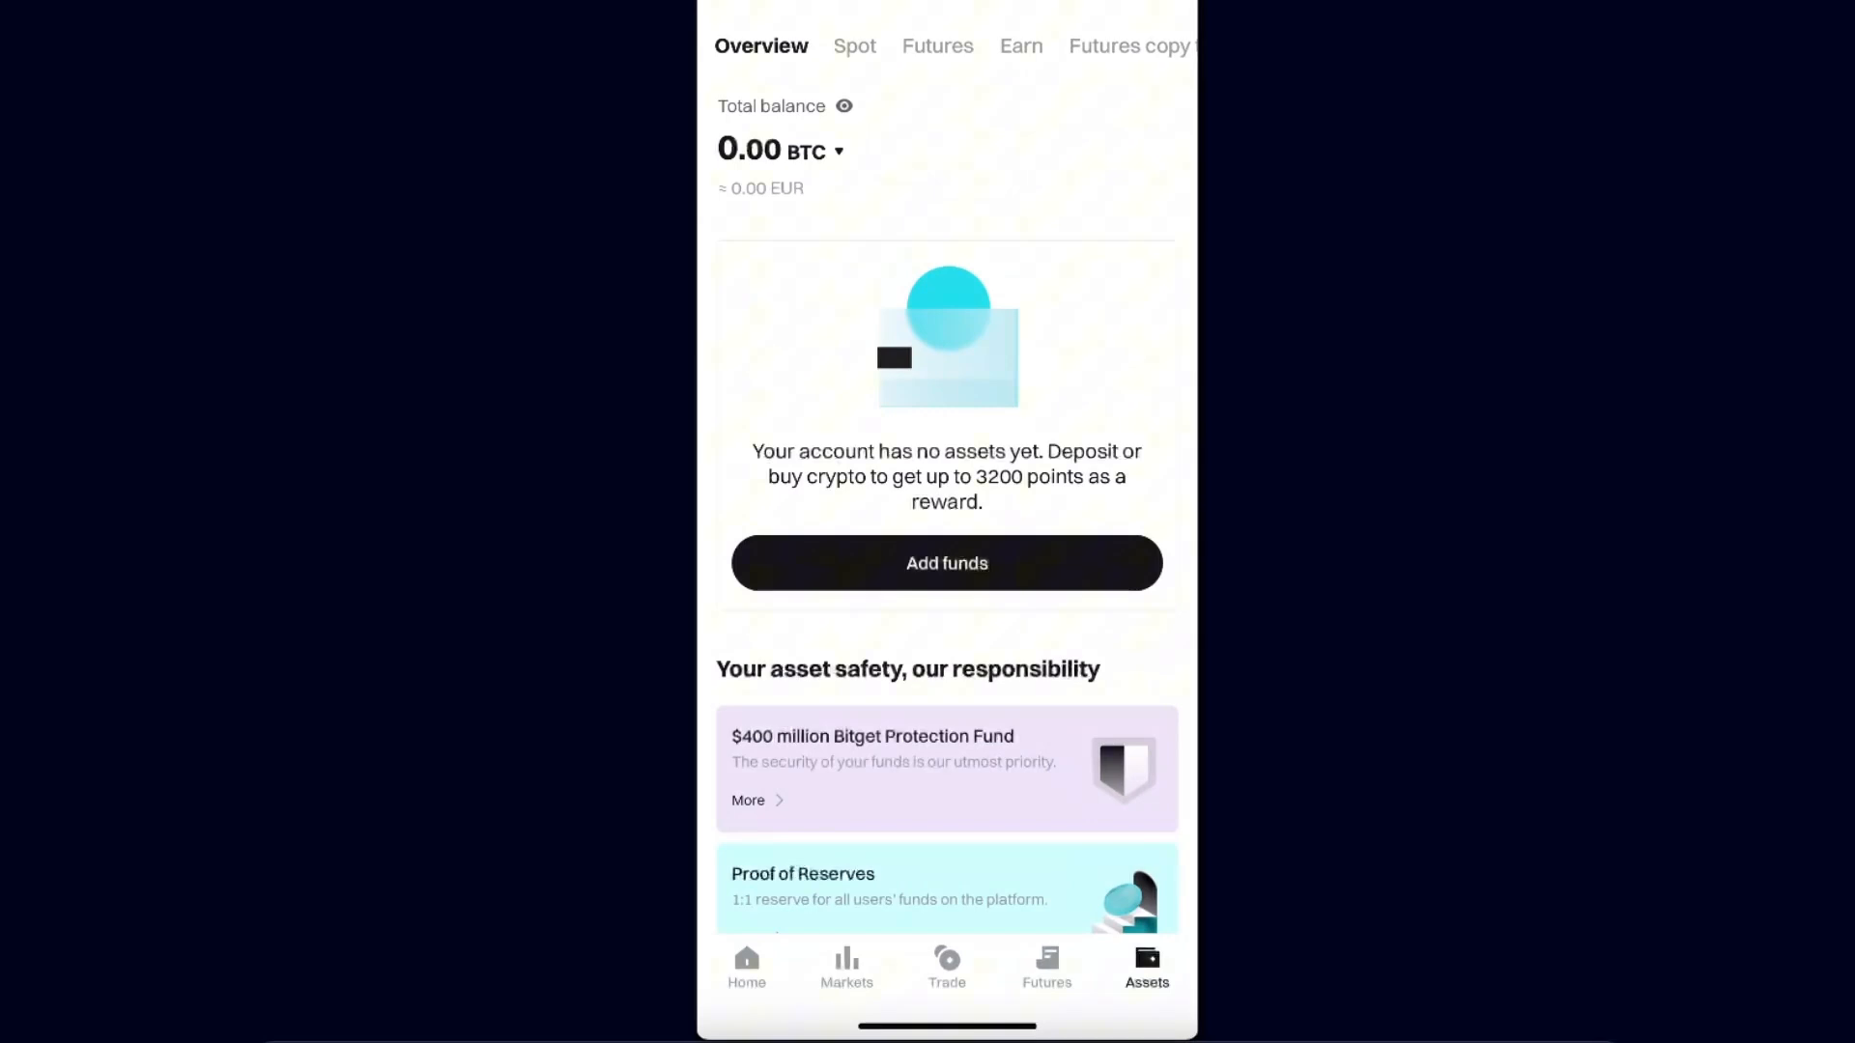
- Begin a USDT deposit via Add funds and bring up the Choose network list
left_click(946, 564)
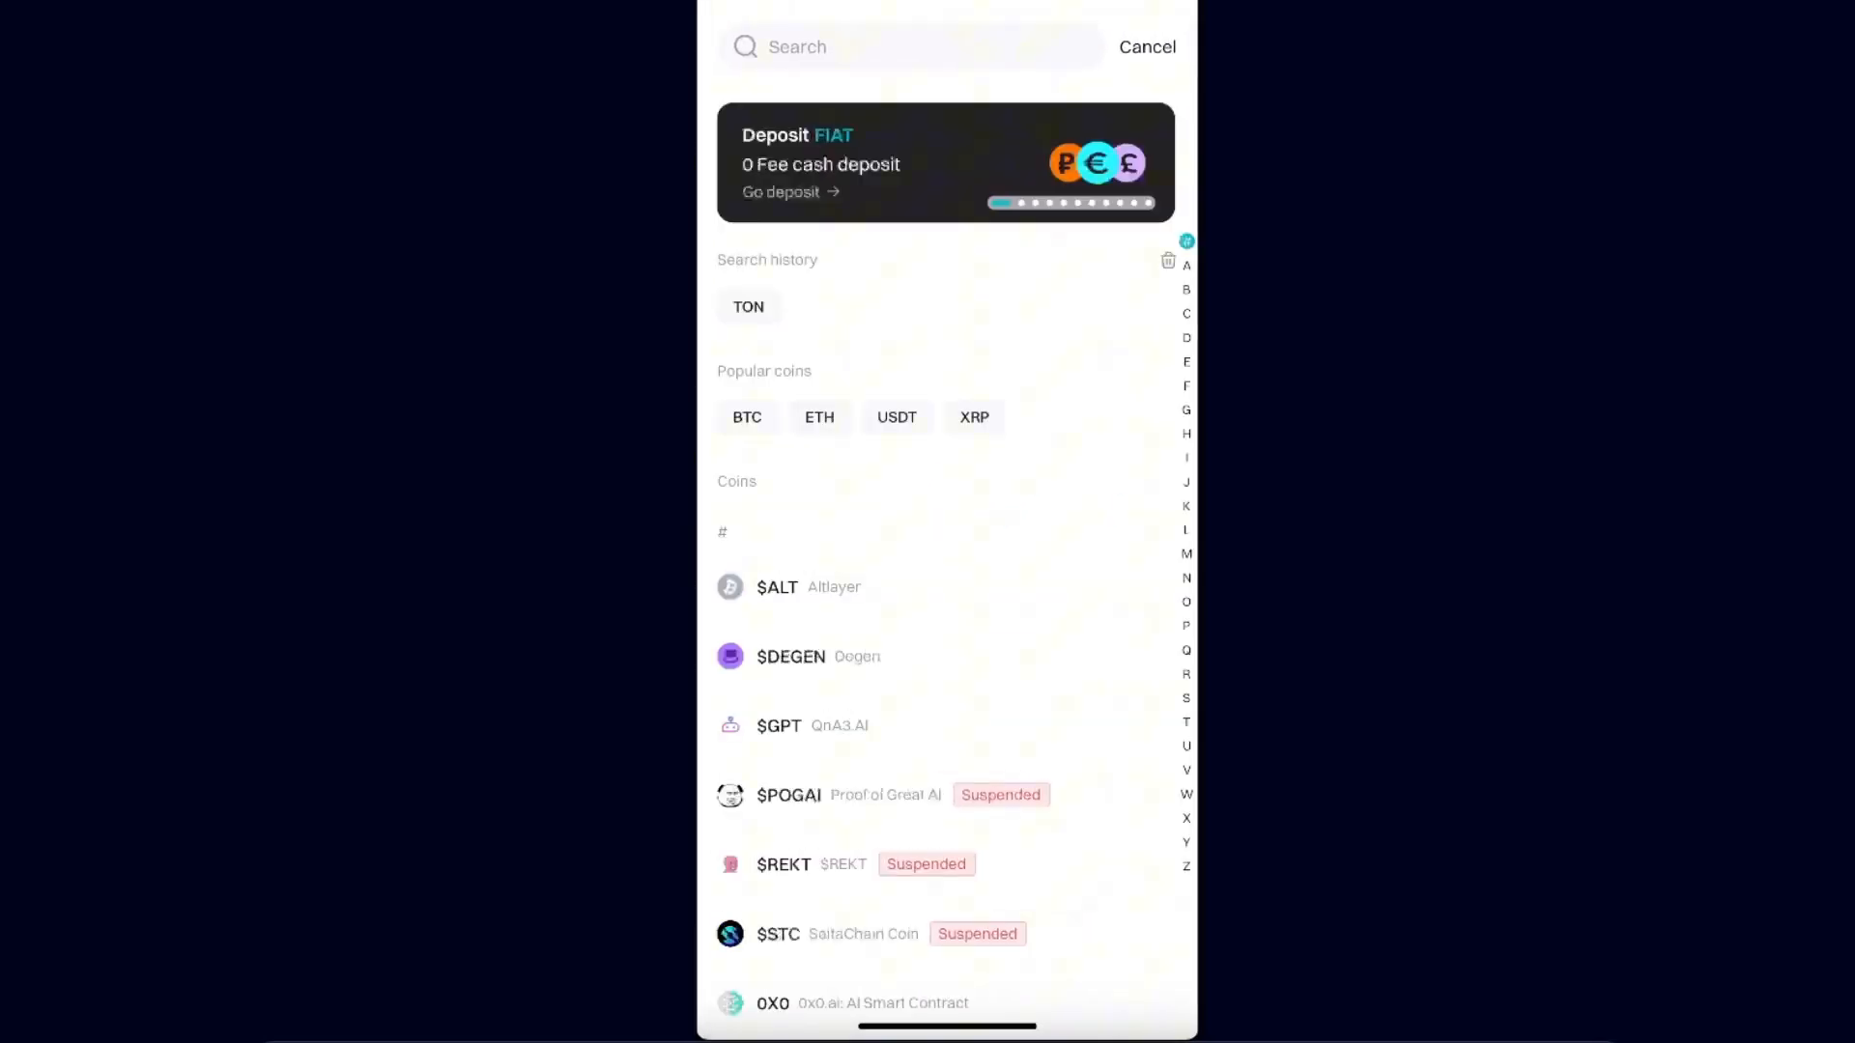
left_click(897, 418)
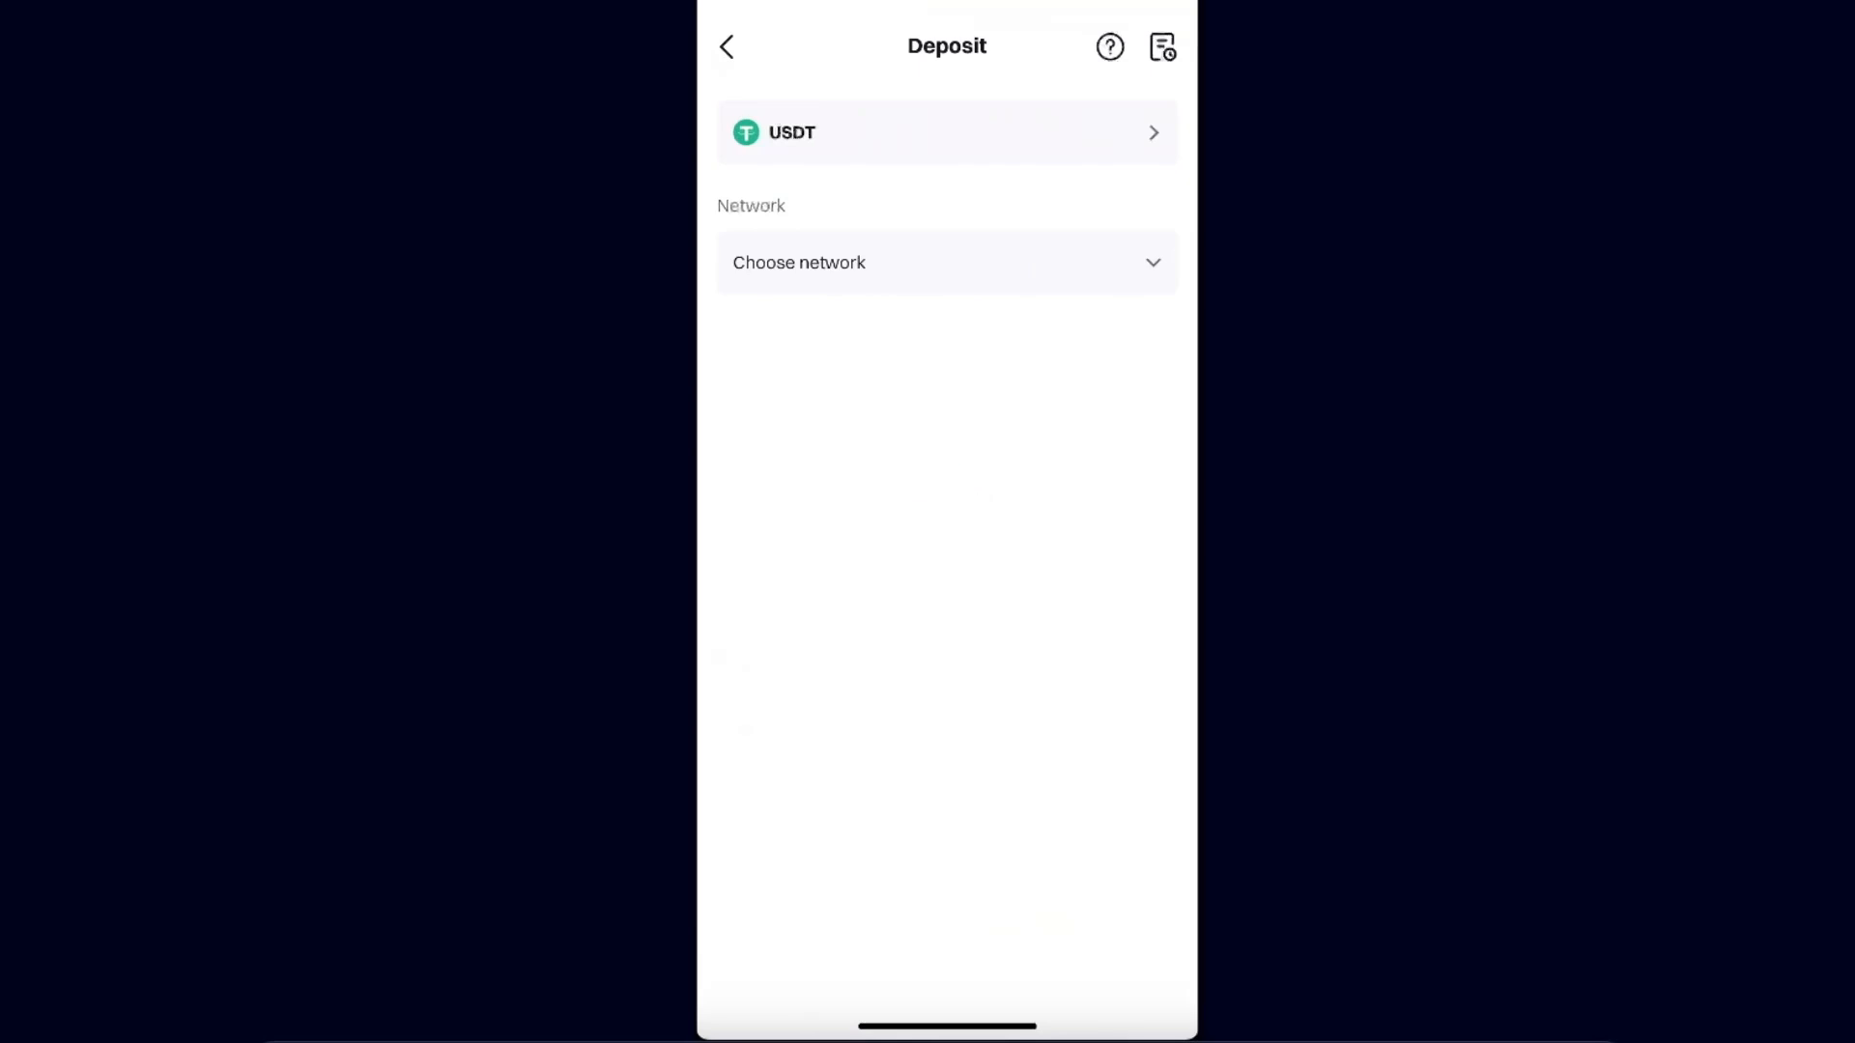
left_click(947, 263)
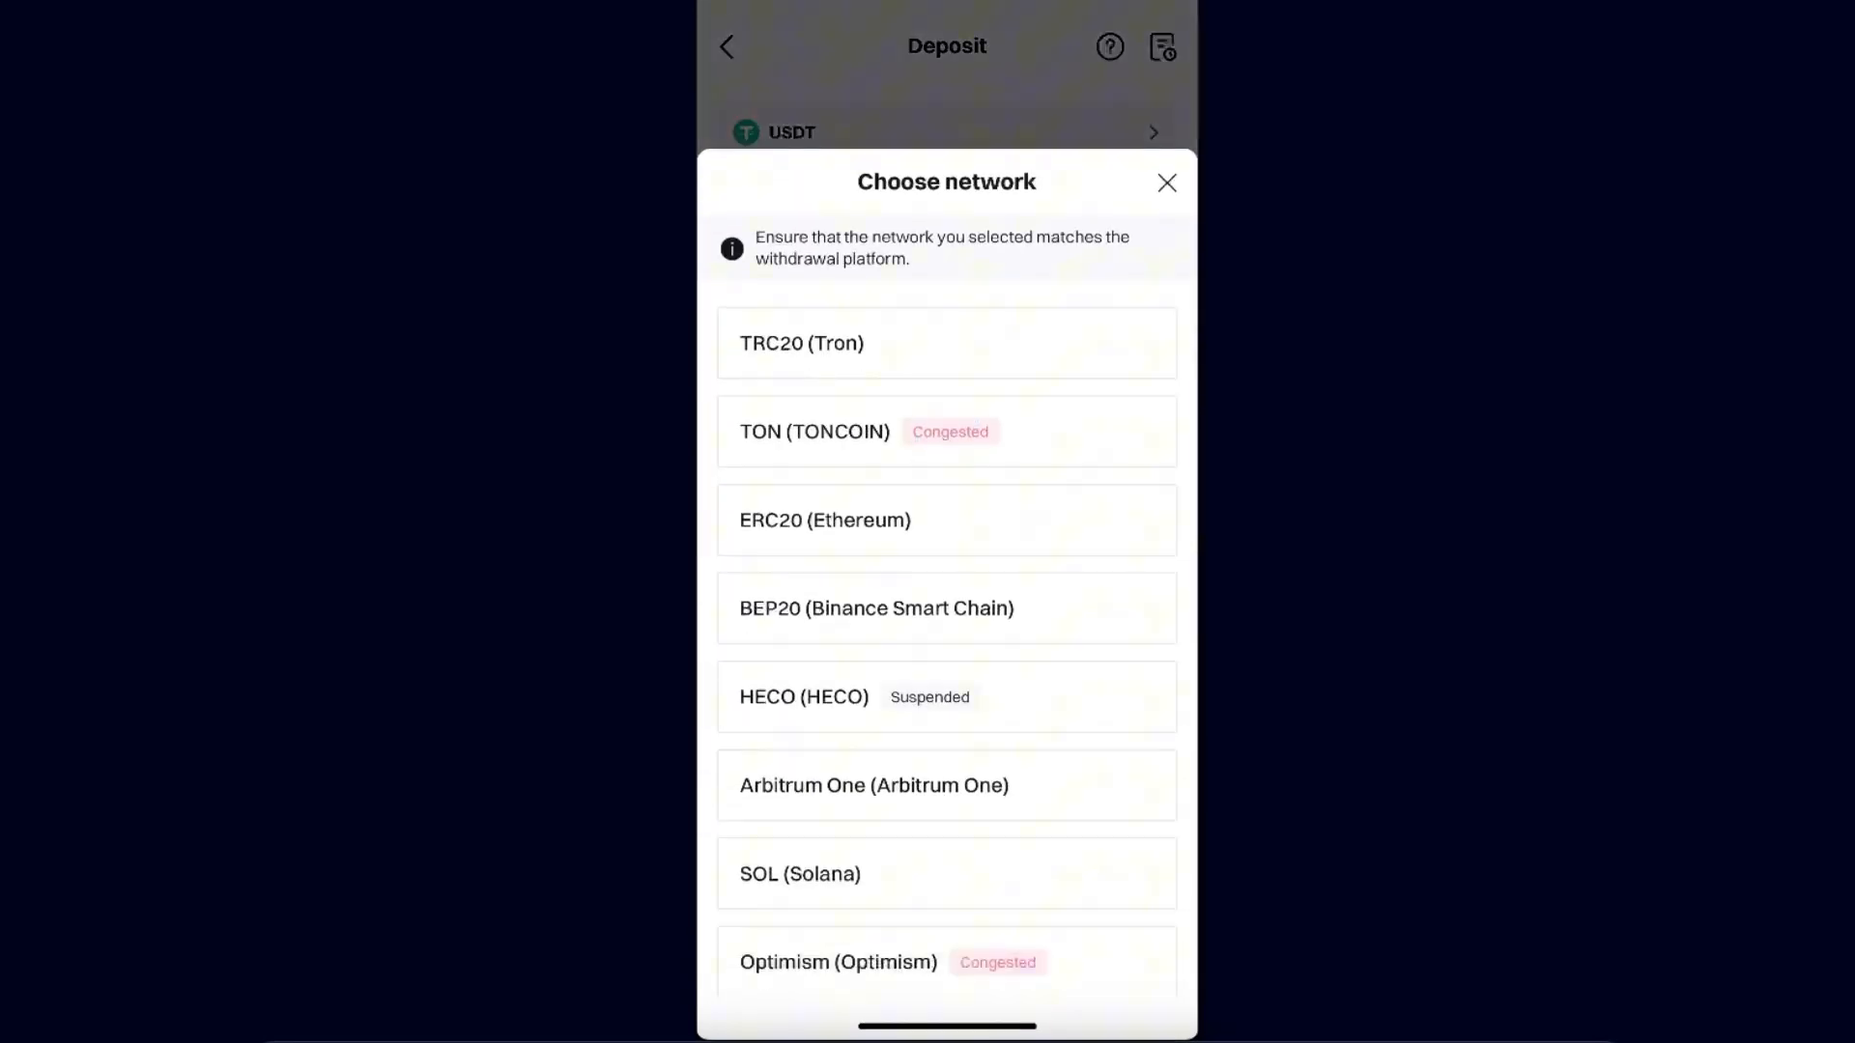
- Pick SOL (Solana) in the network sheet and copy the USDT deposit address
scroll("down", 3)
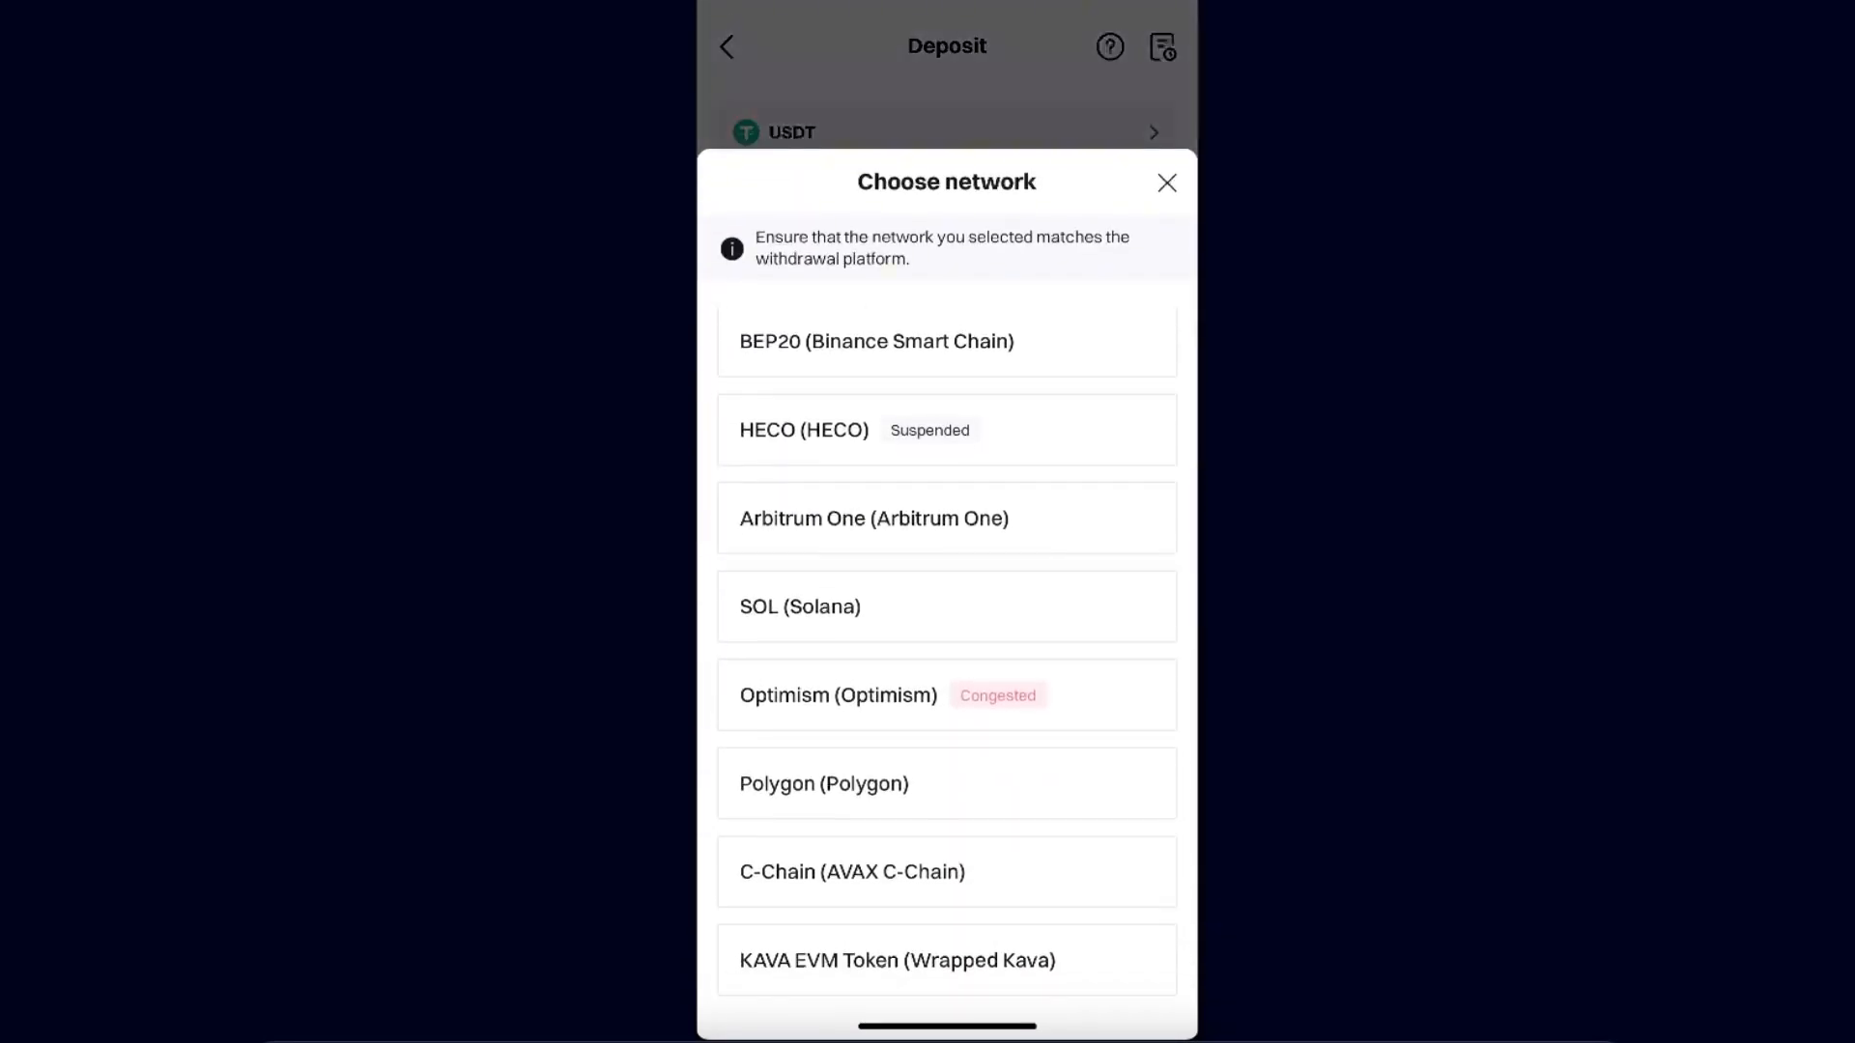
scroll("down", 3)
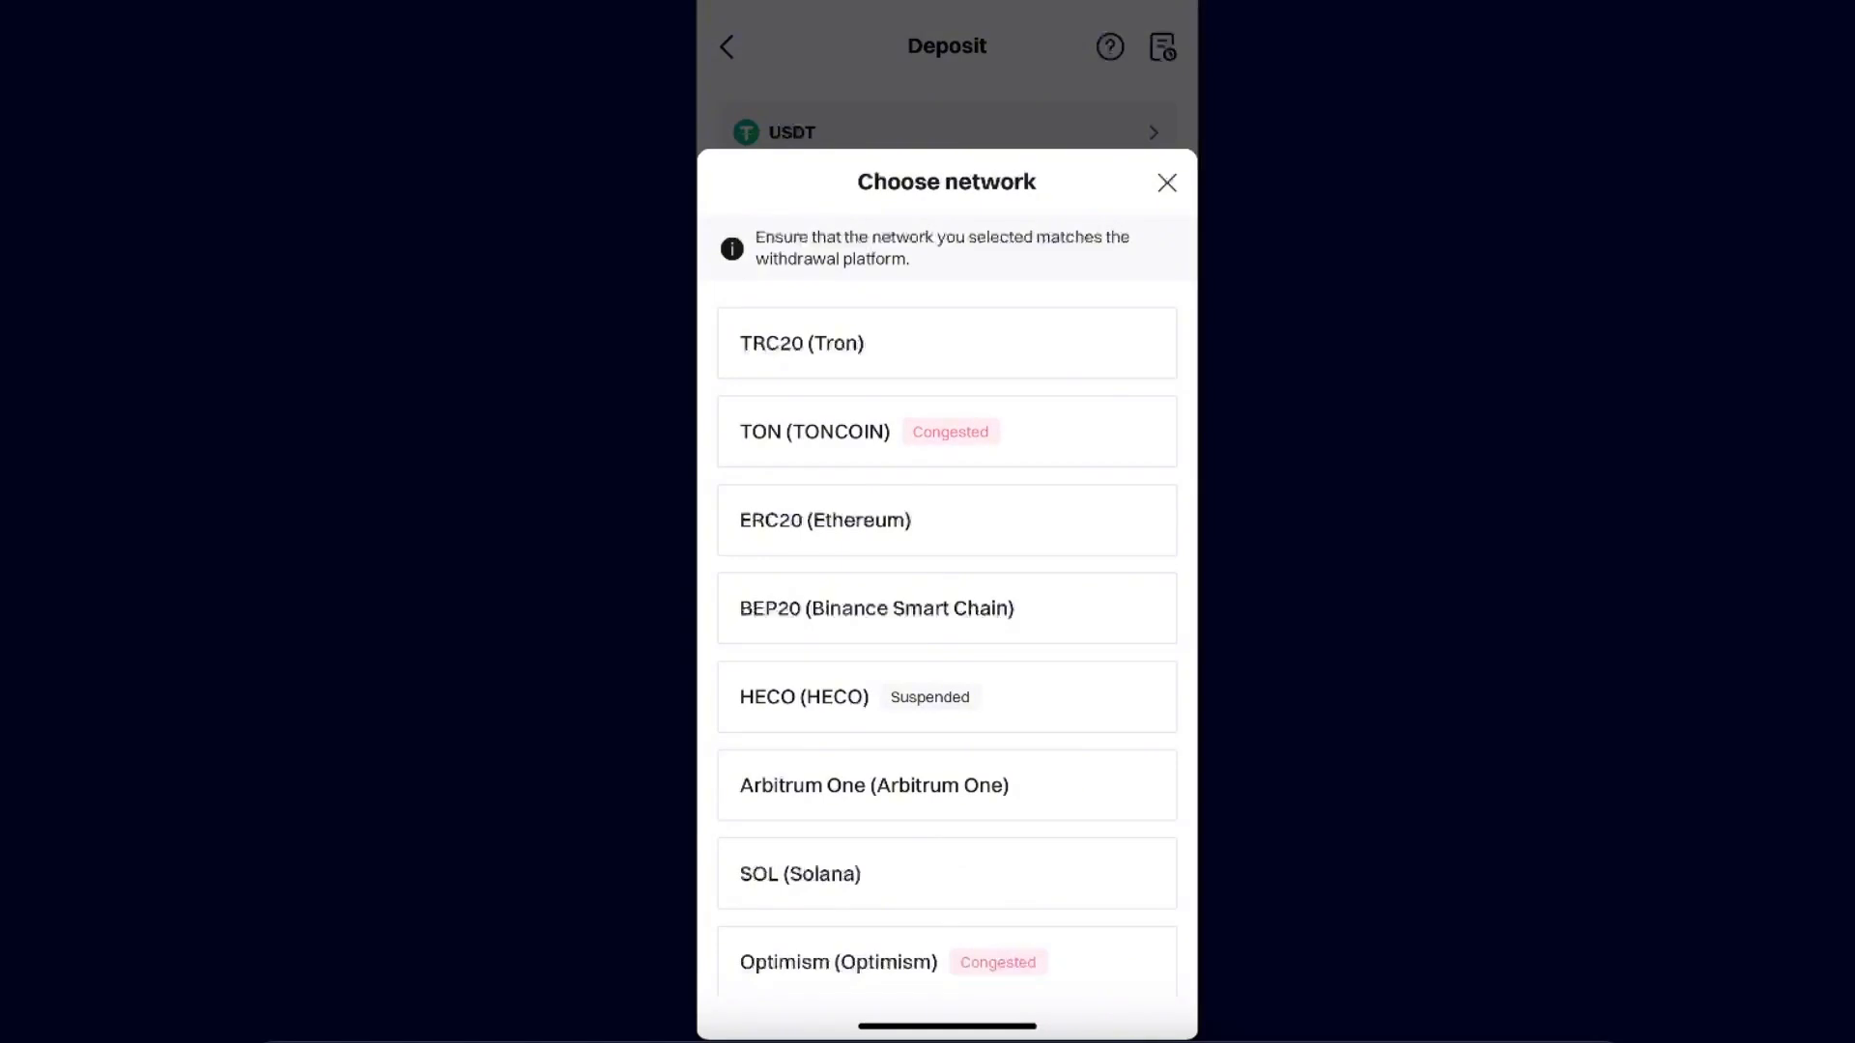
scroll("down", 3)
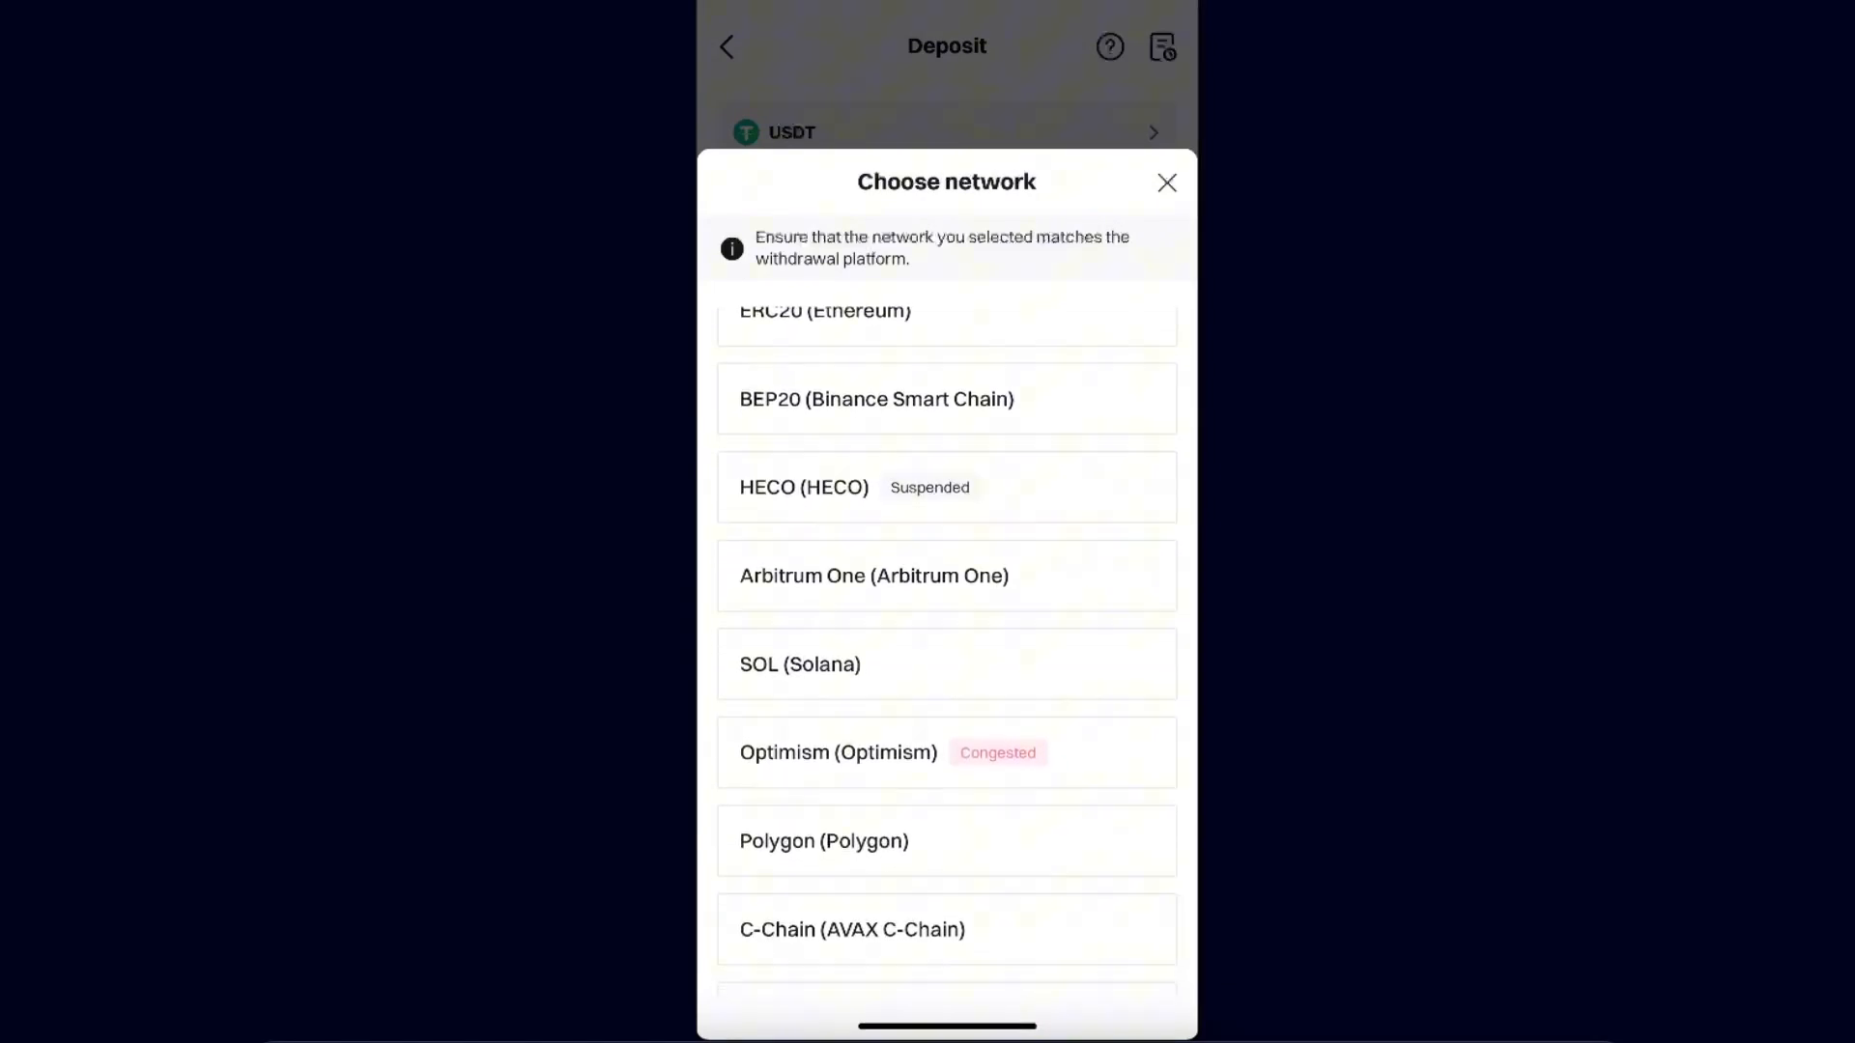
scroll("down", 3)
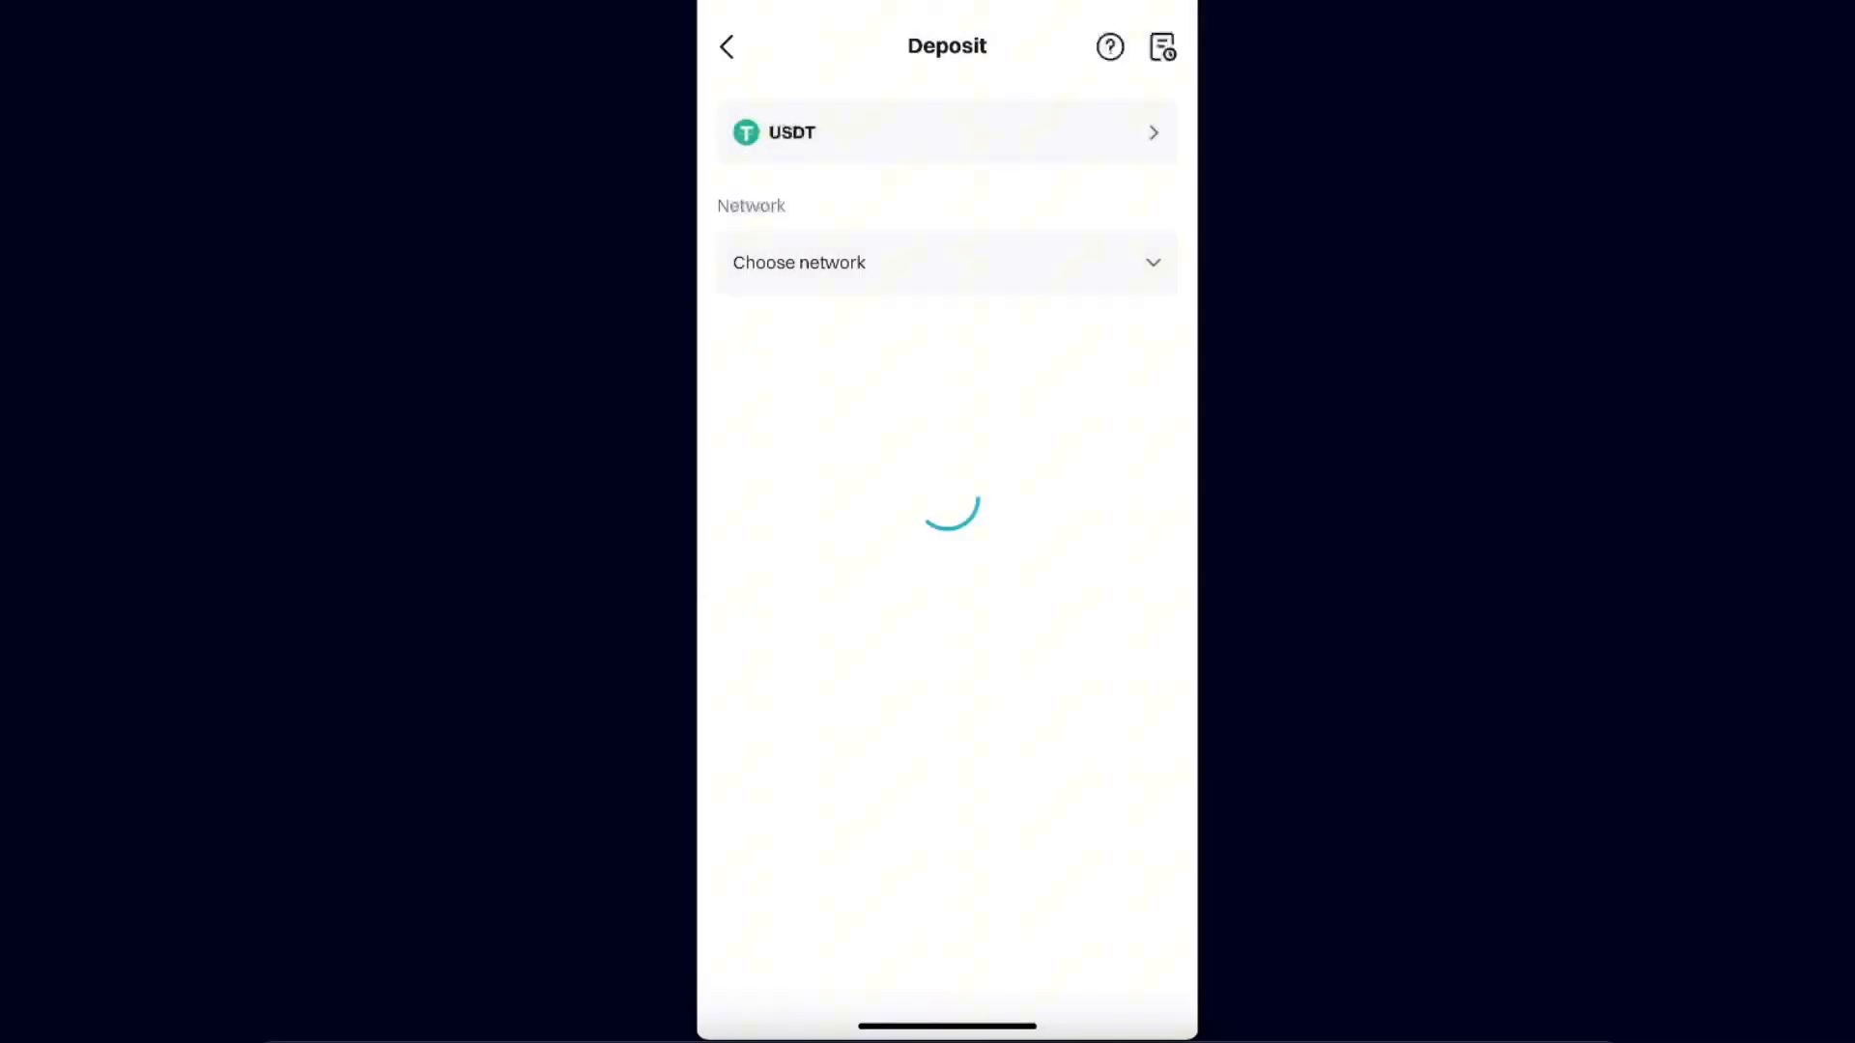
left_click(947, 263)
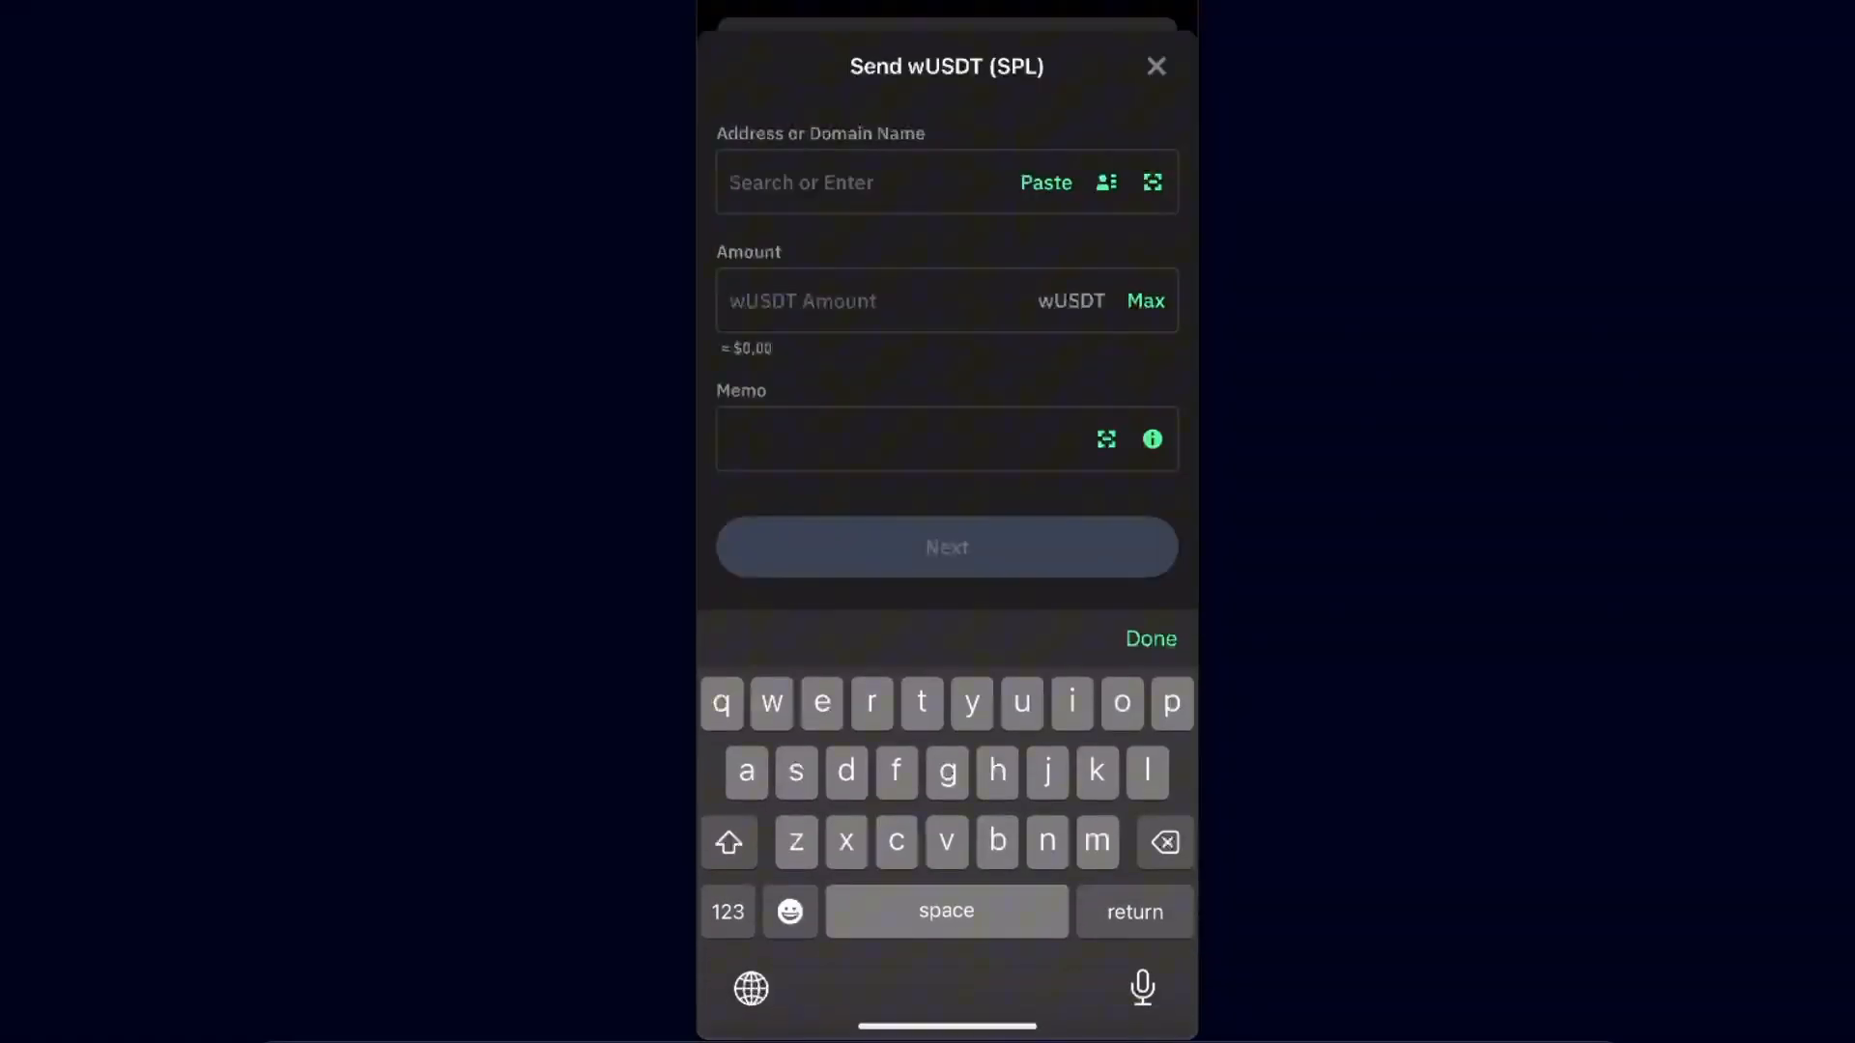
left_click(1045, 182)
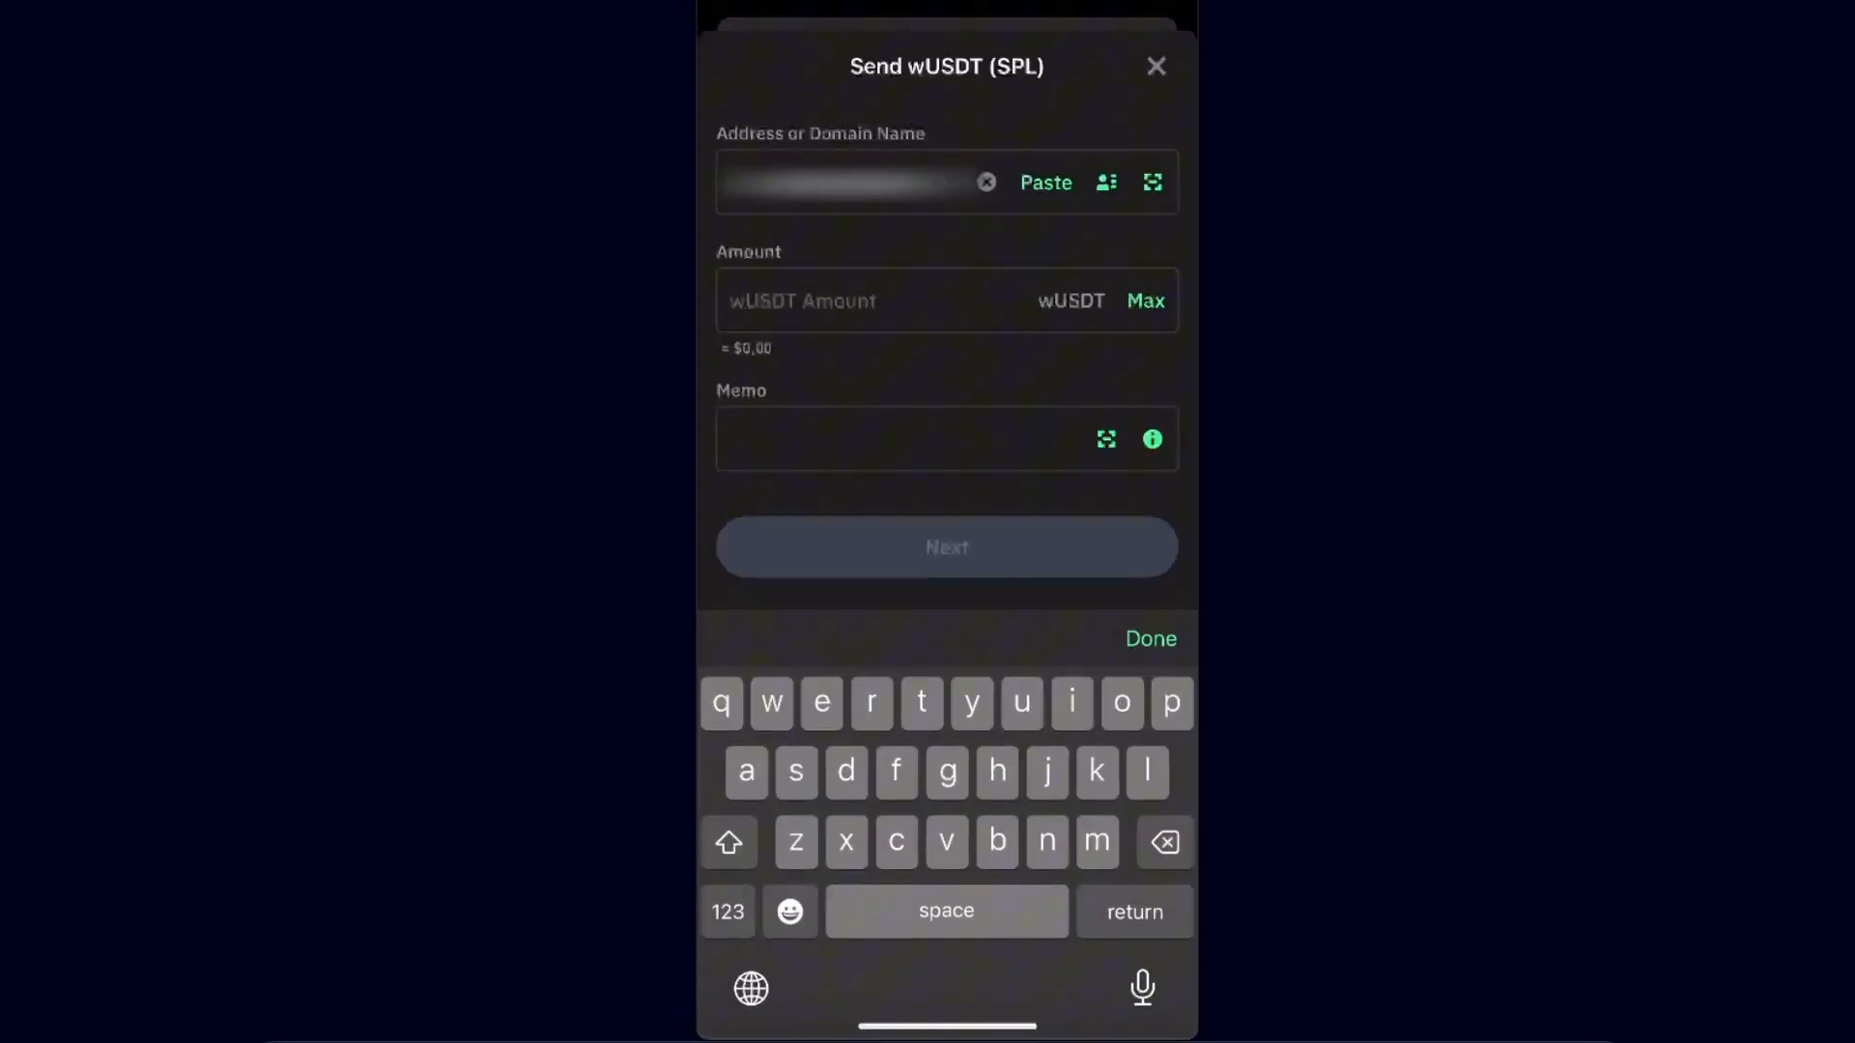
left_click(986, 182)
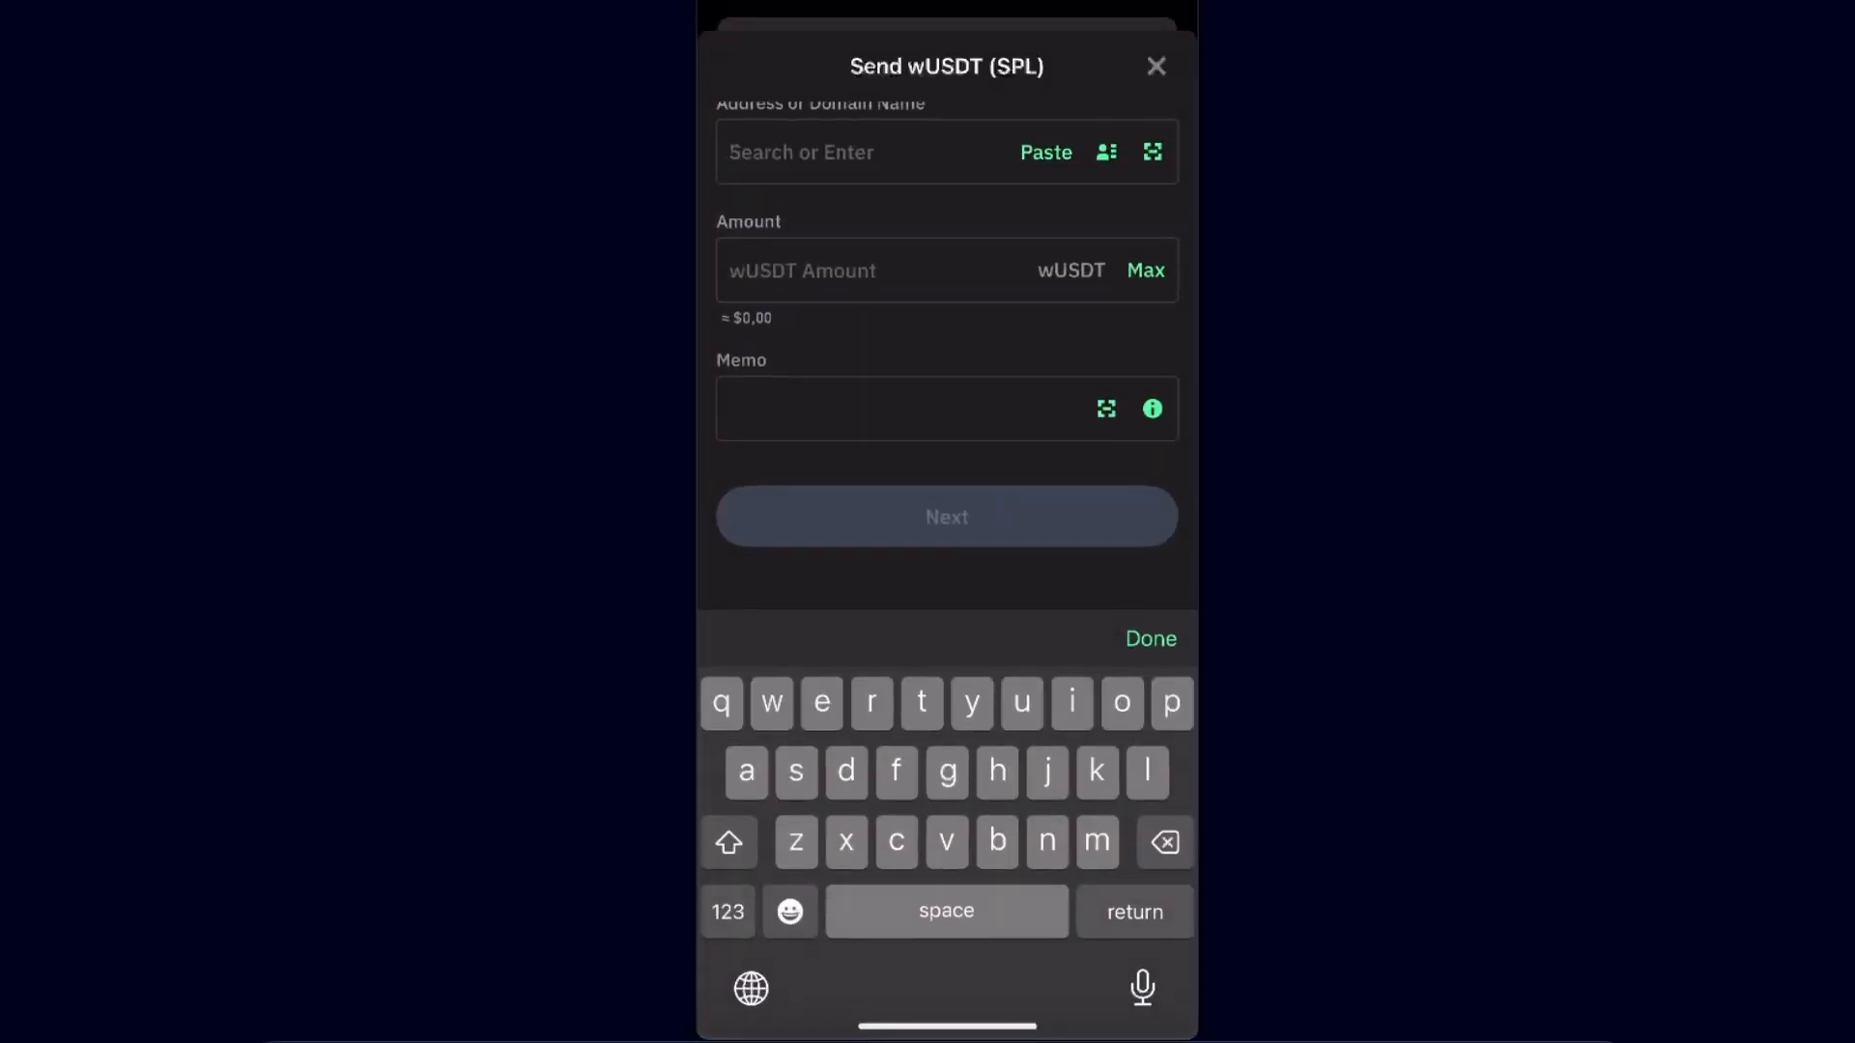
left_click(900, 410)
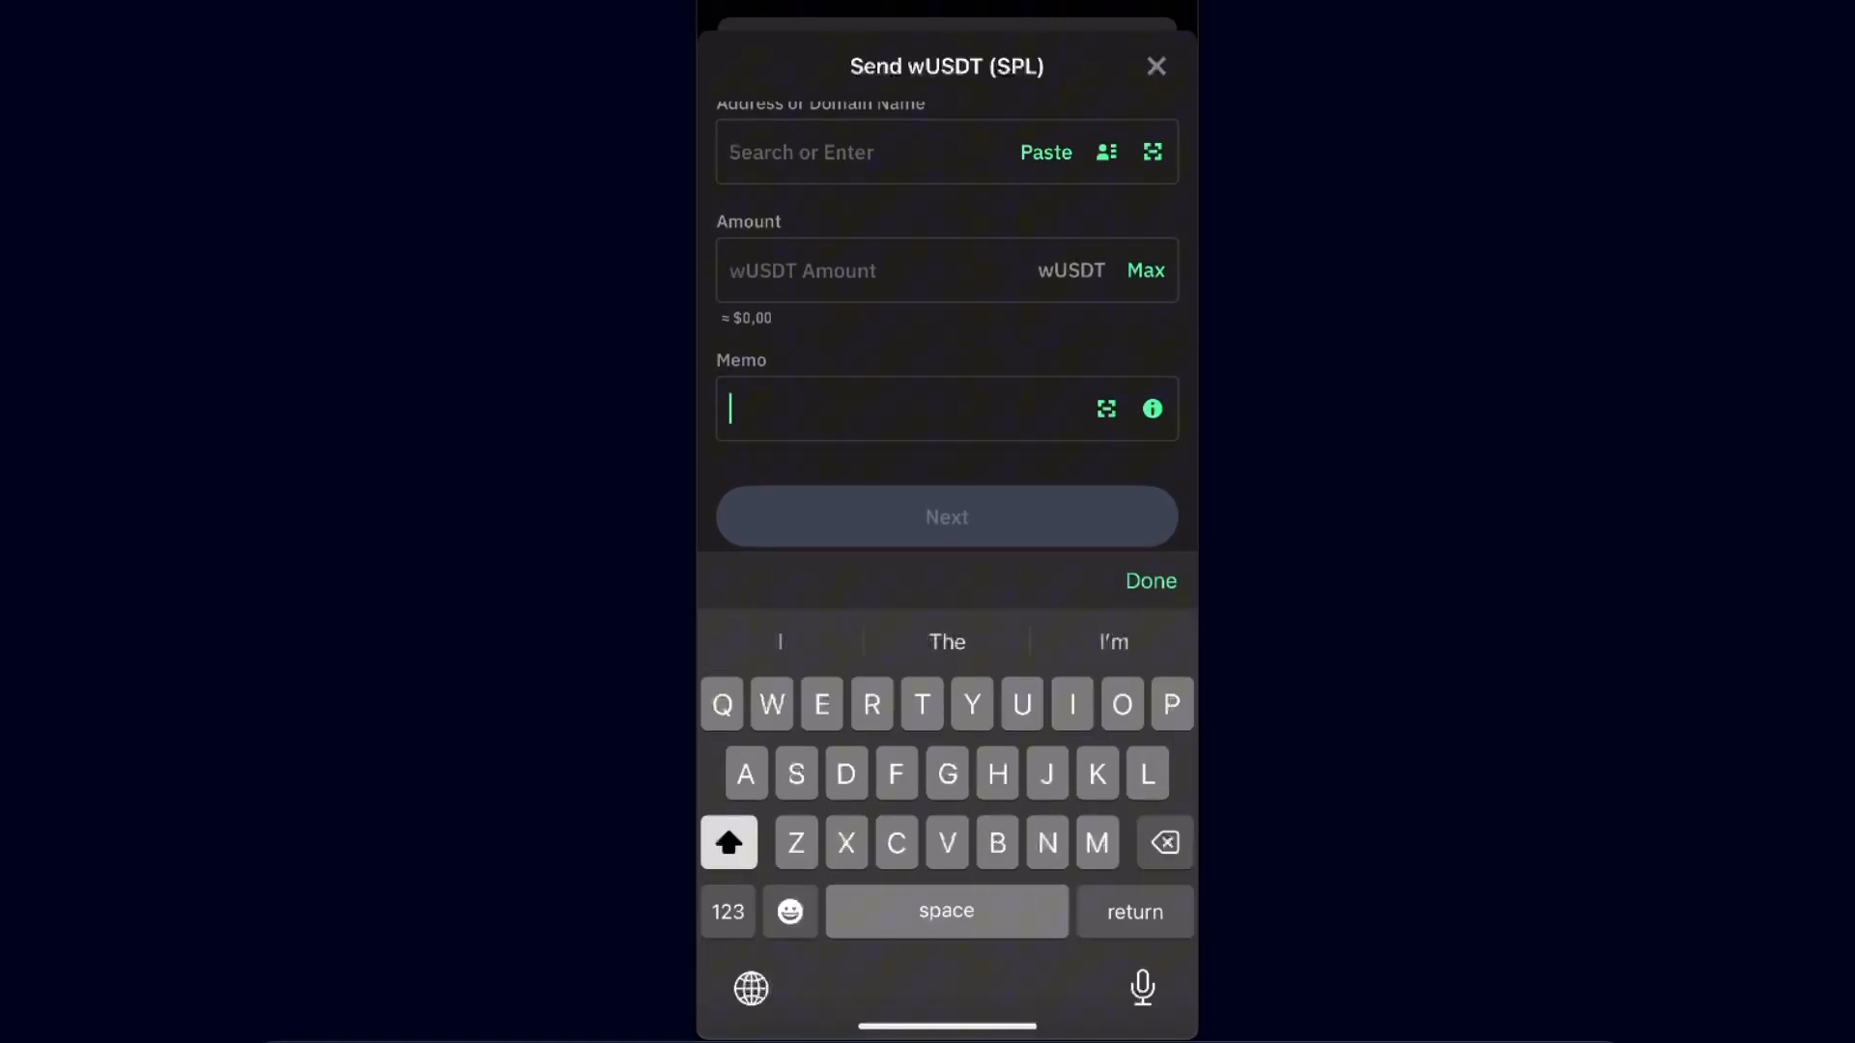